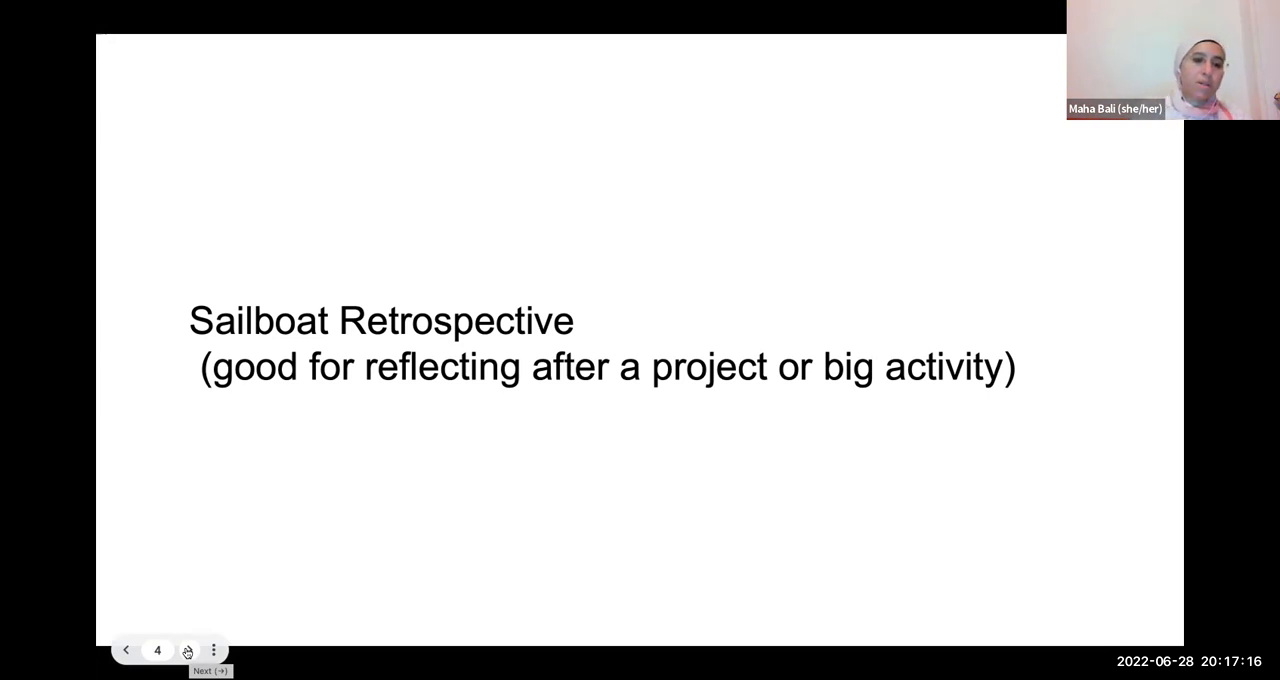
Step: Advance from the Sailboat Retrospective title slide to the Wind question slide
left_click(190, 647)
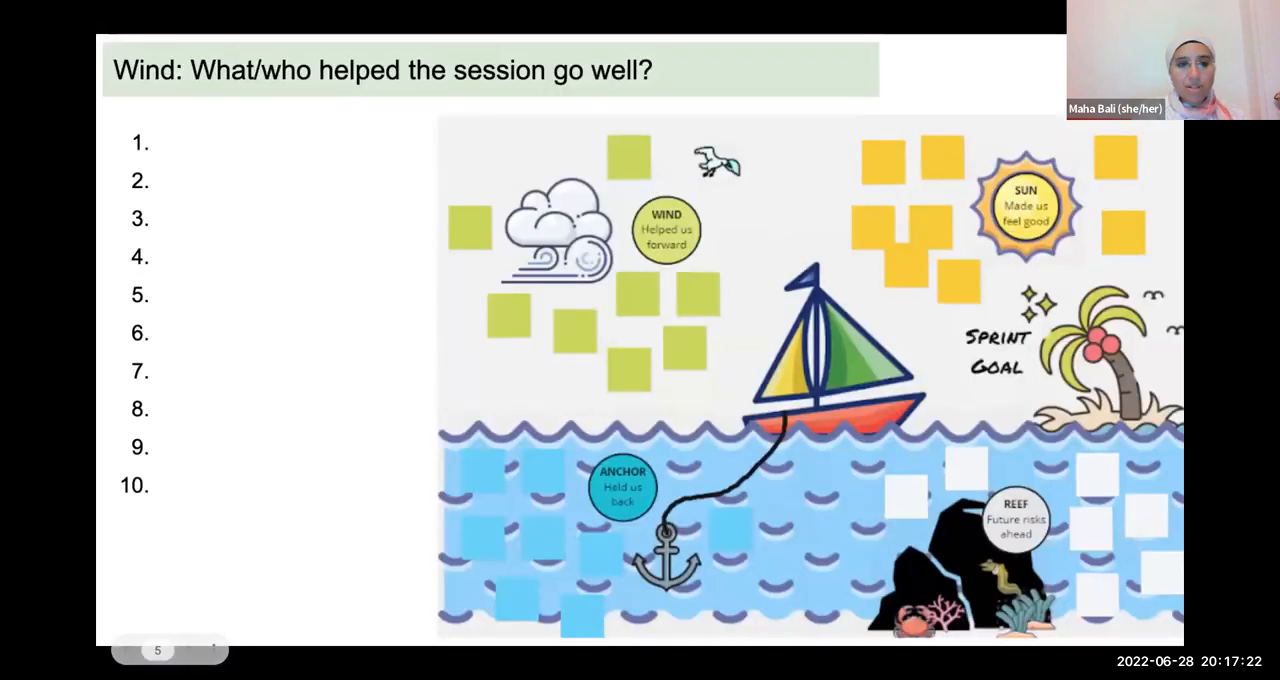
mouse_move(408, 545)
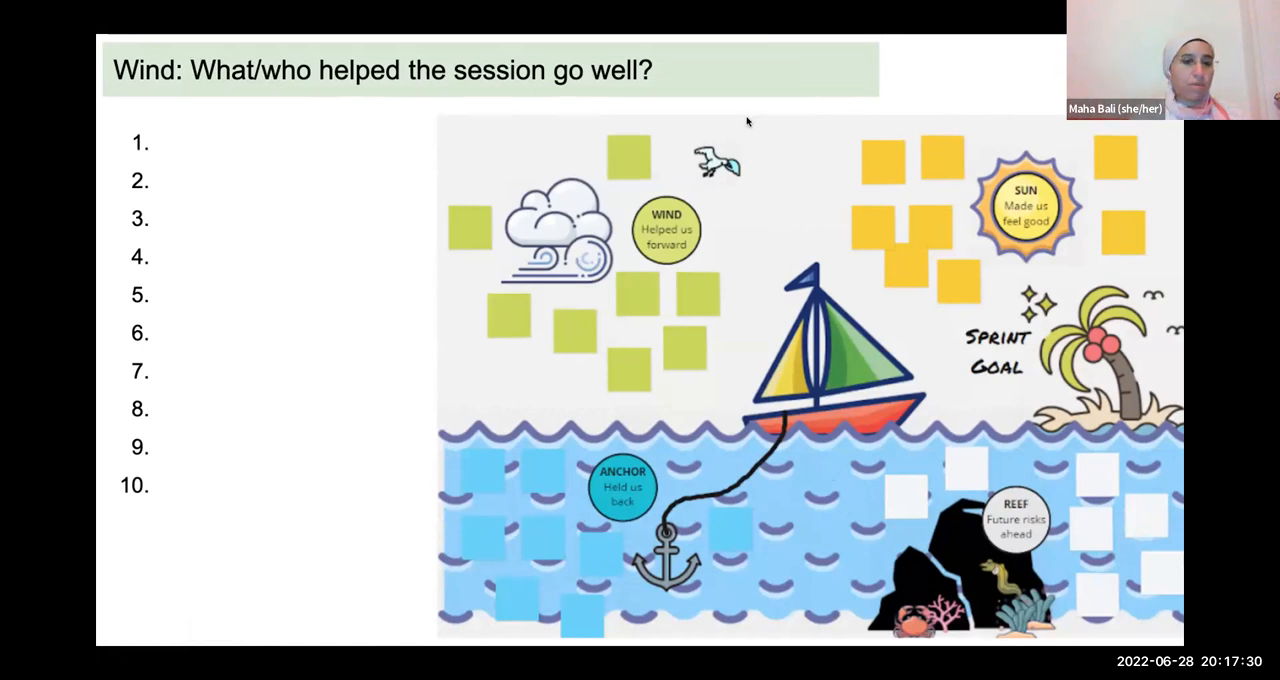
mouse_move(715, 50)
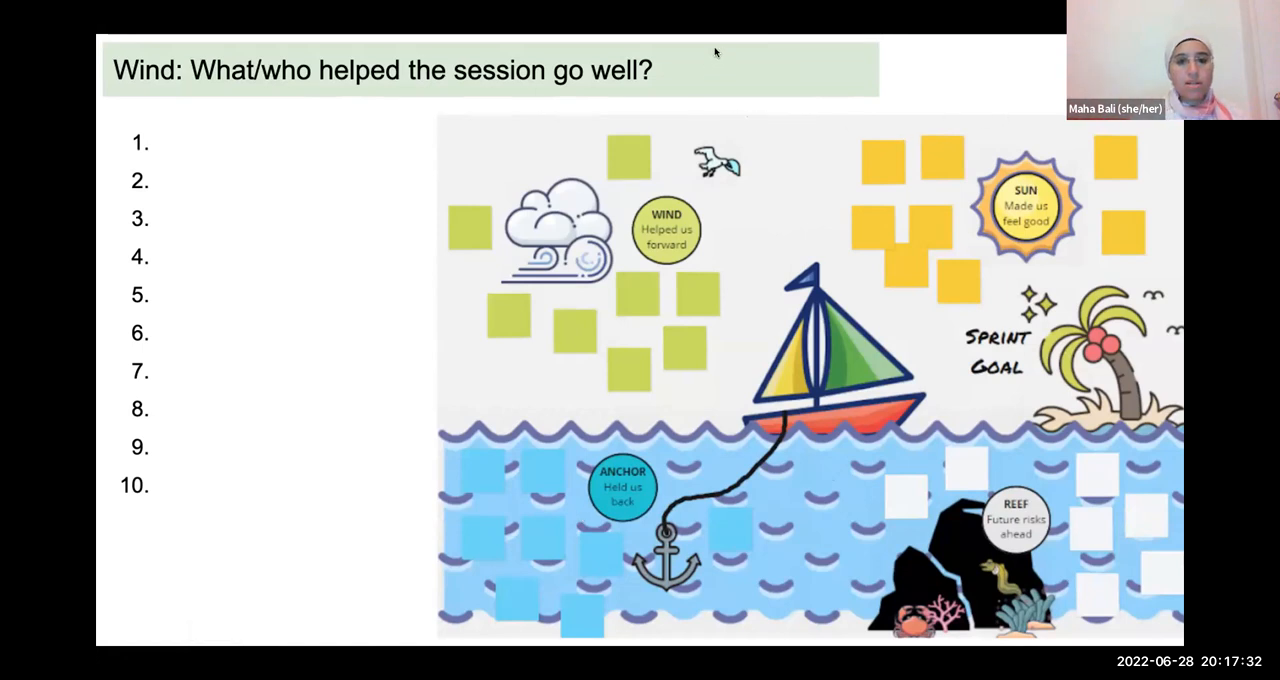
mouse_move(690, 293)
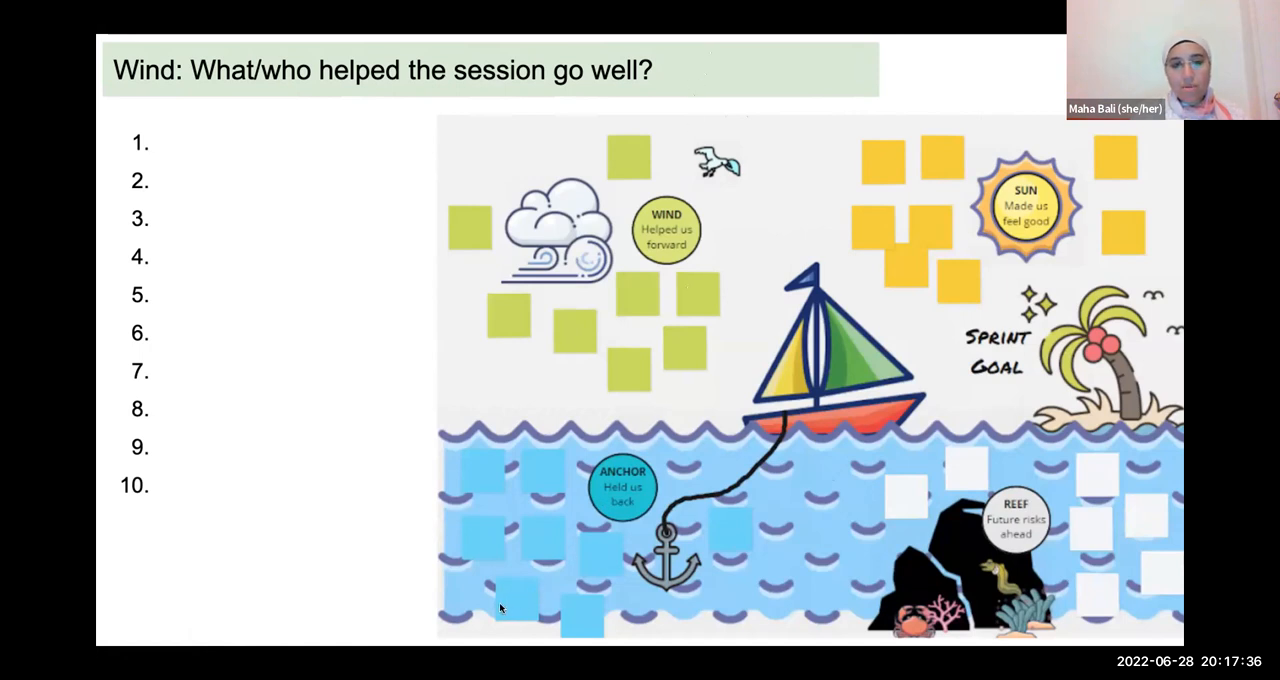
mouse_move(485, 613)
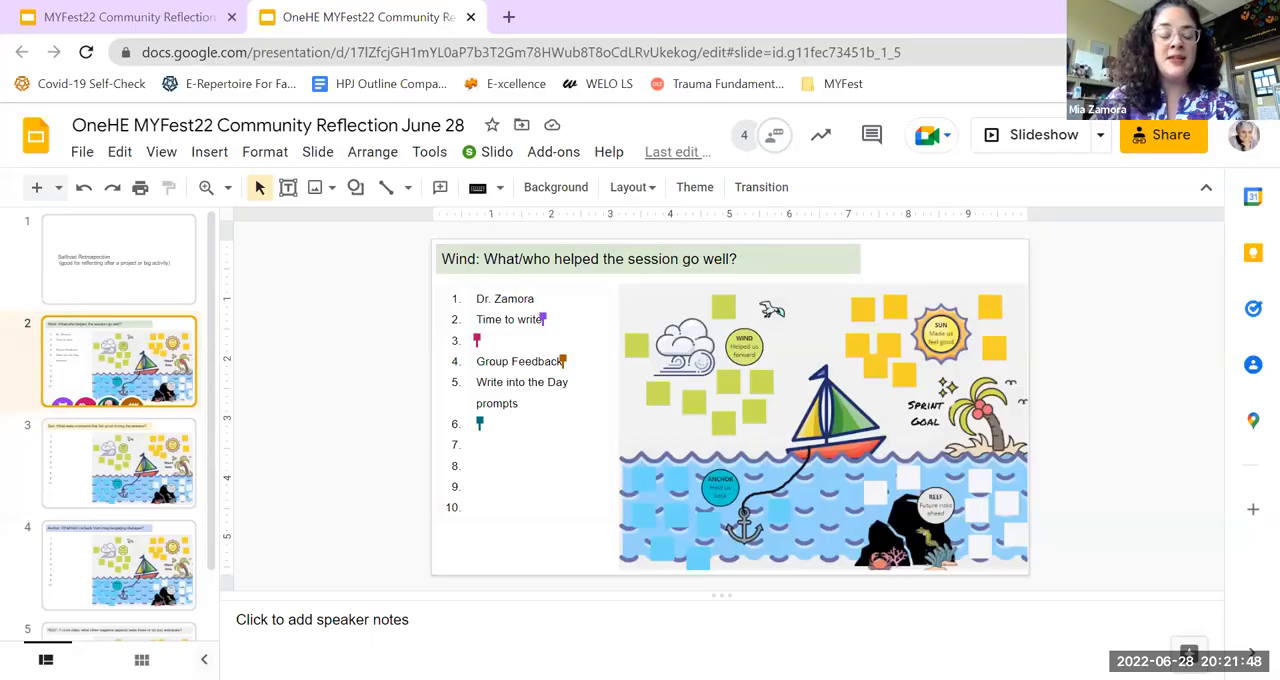
mouse_move(357, 445)
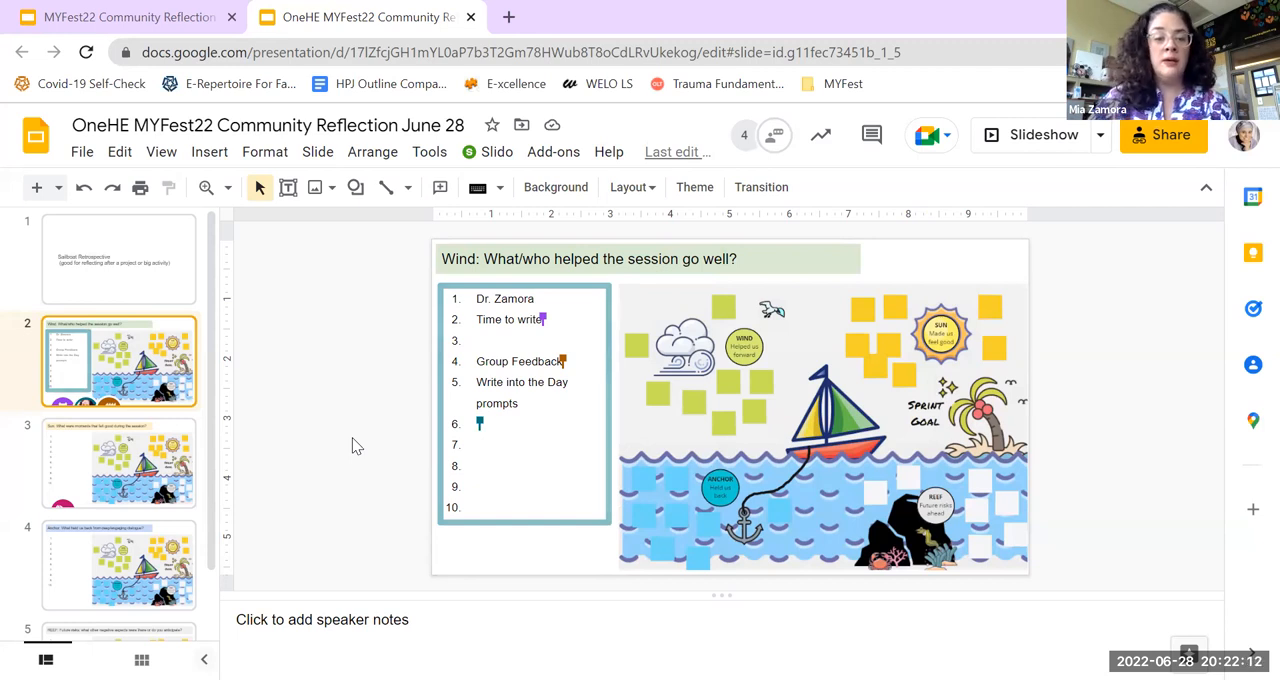
Step: Fill item six of the Wind list with 'Community Building protocols'
type("C")
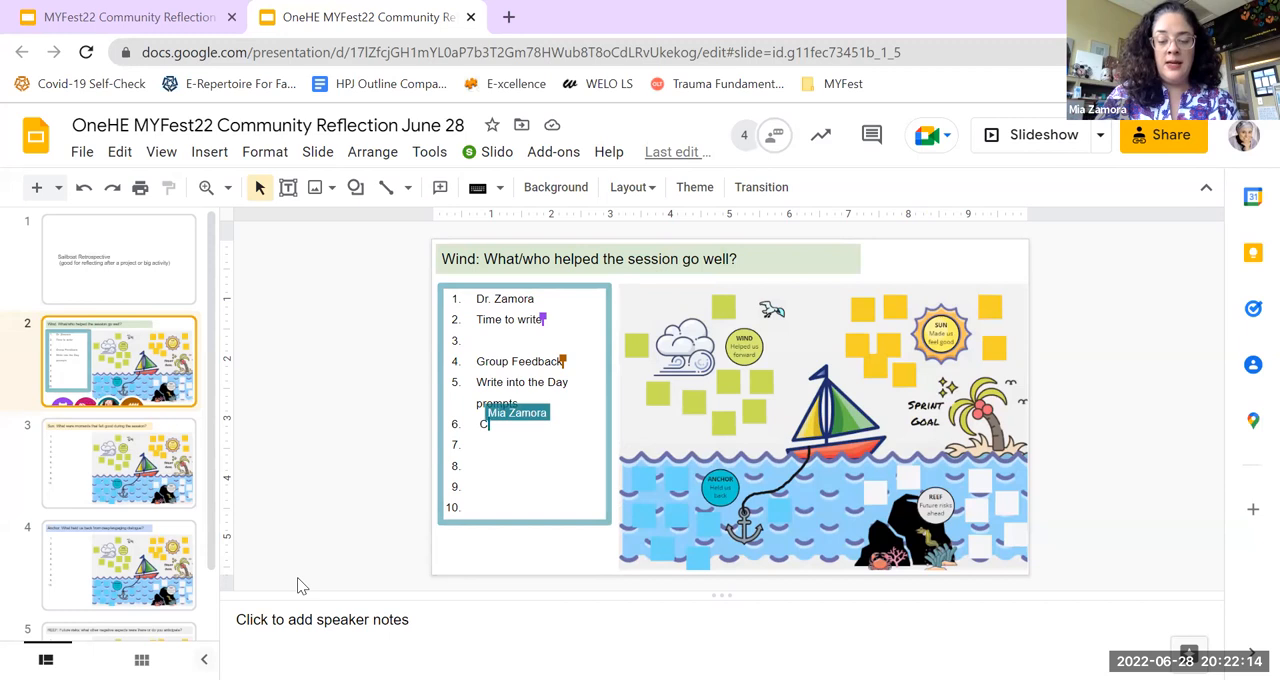
type("ommunity Building")
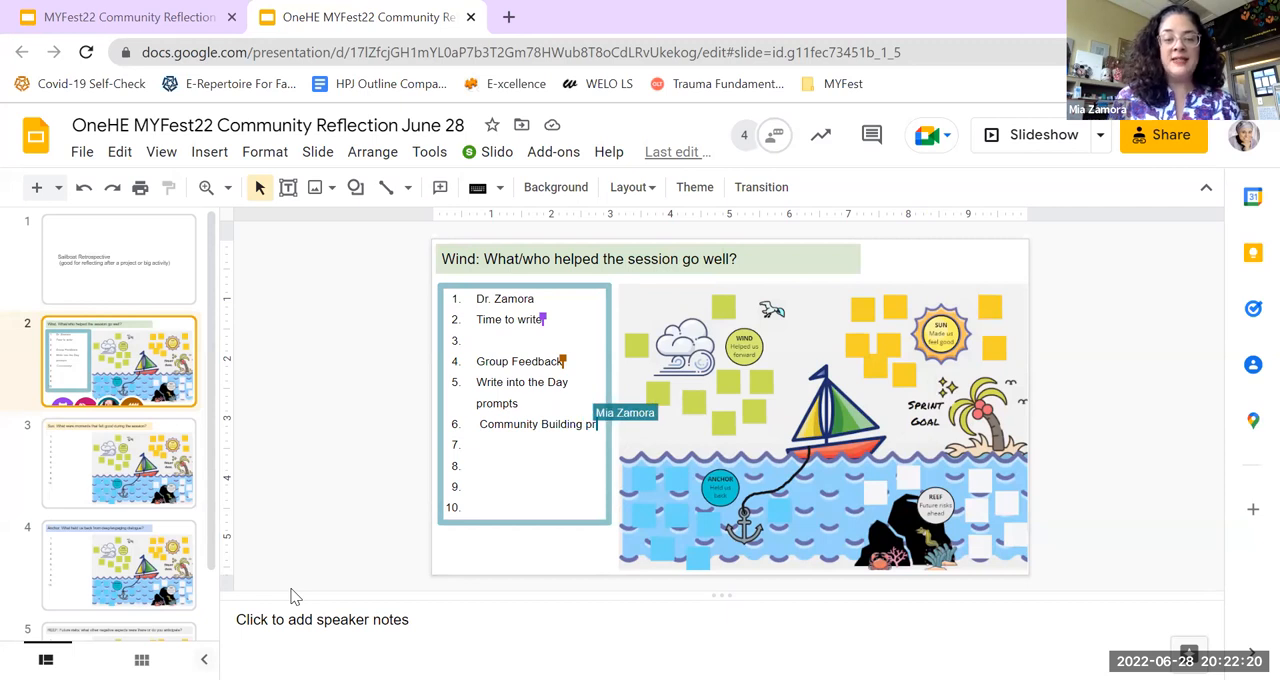
type("protocols")
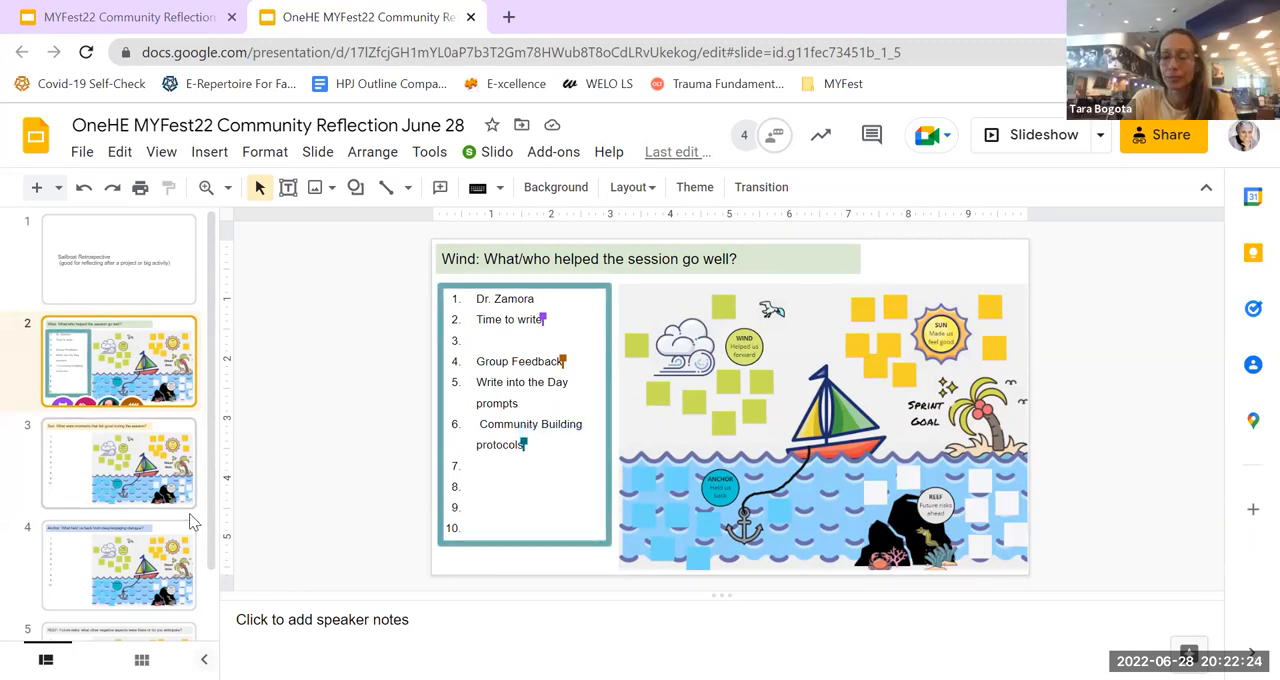
left_click(118, 463)
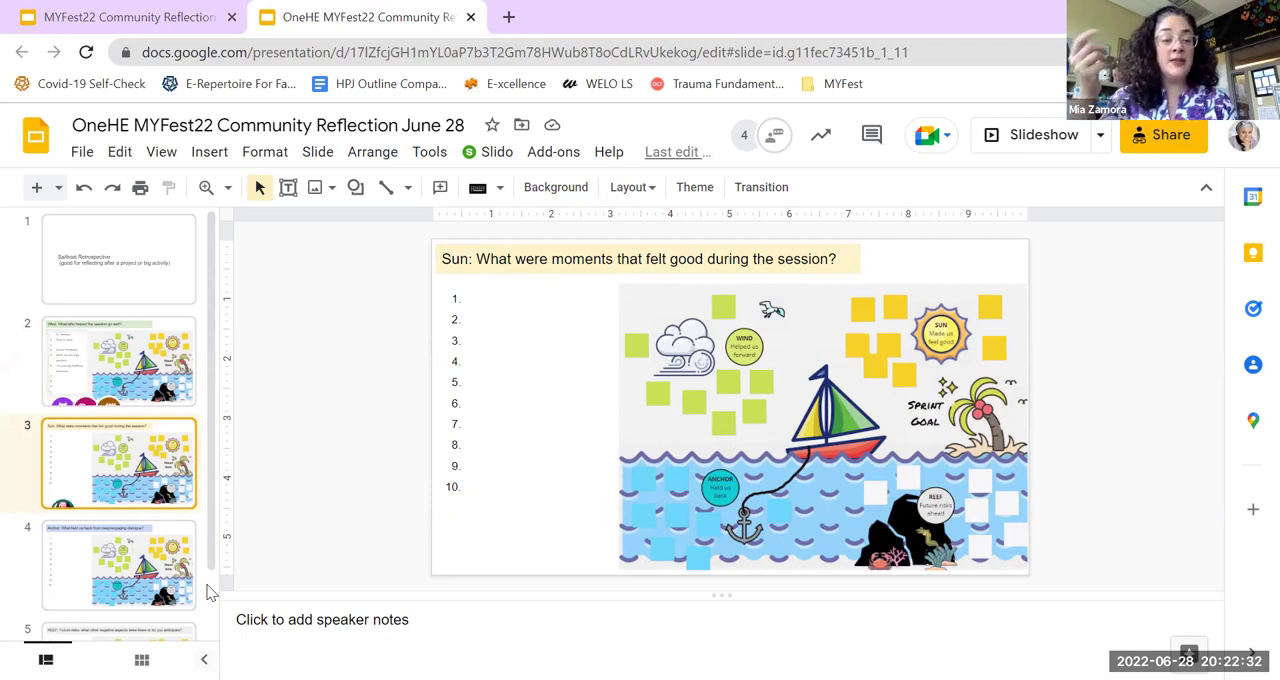
mouse_move(283, 589)
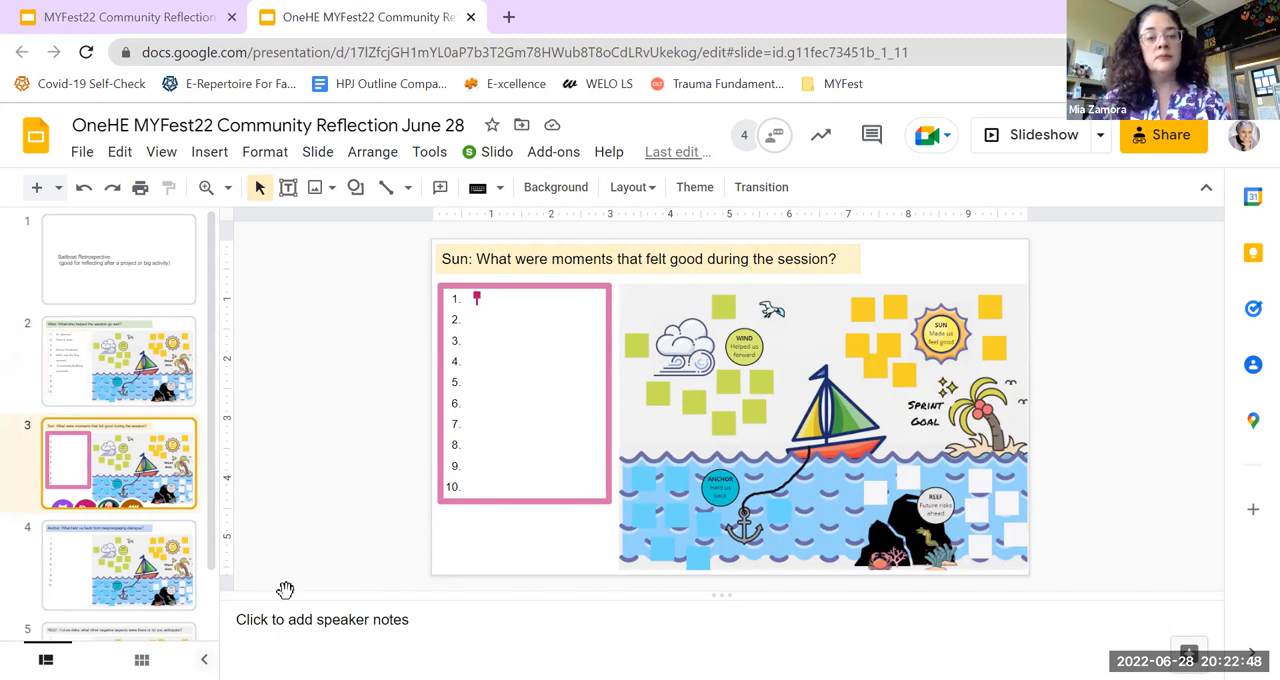
type("Mia Zamora")
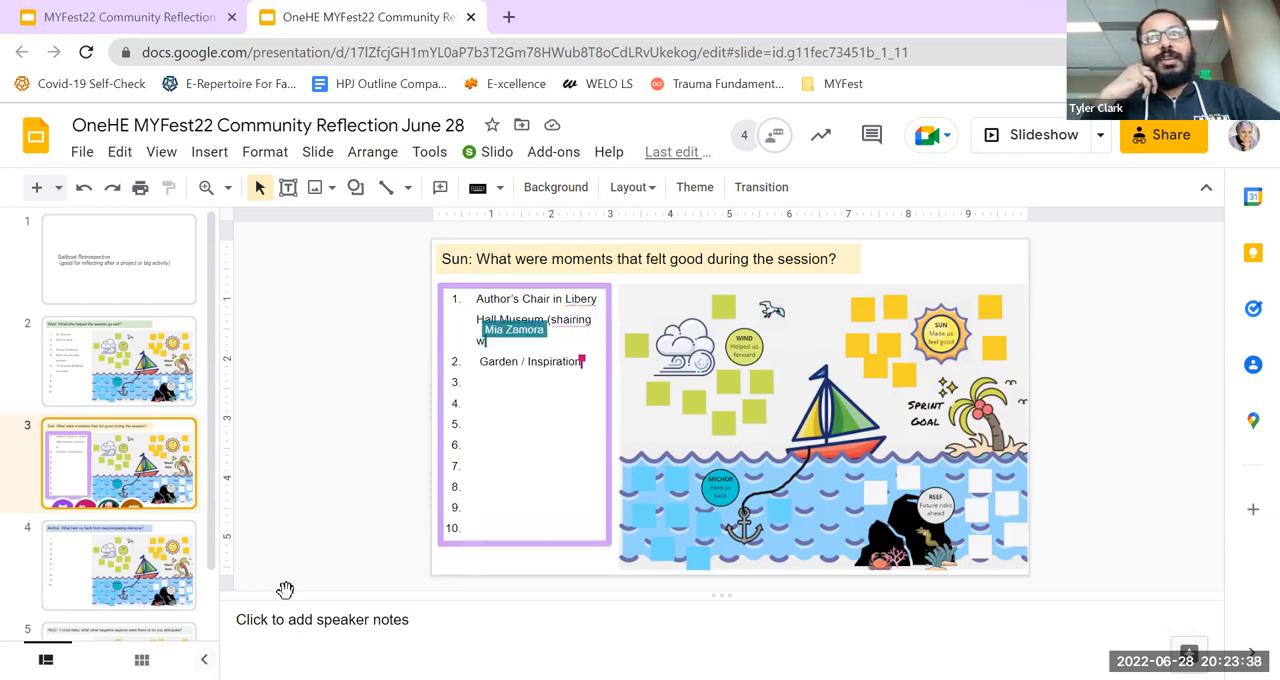
type("writing in progress share out)")
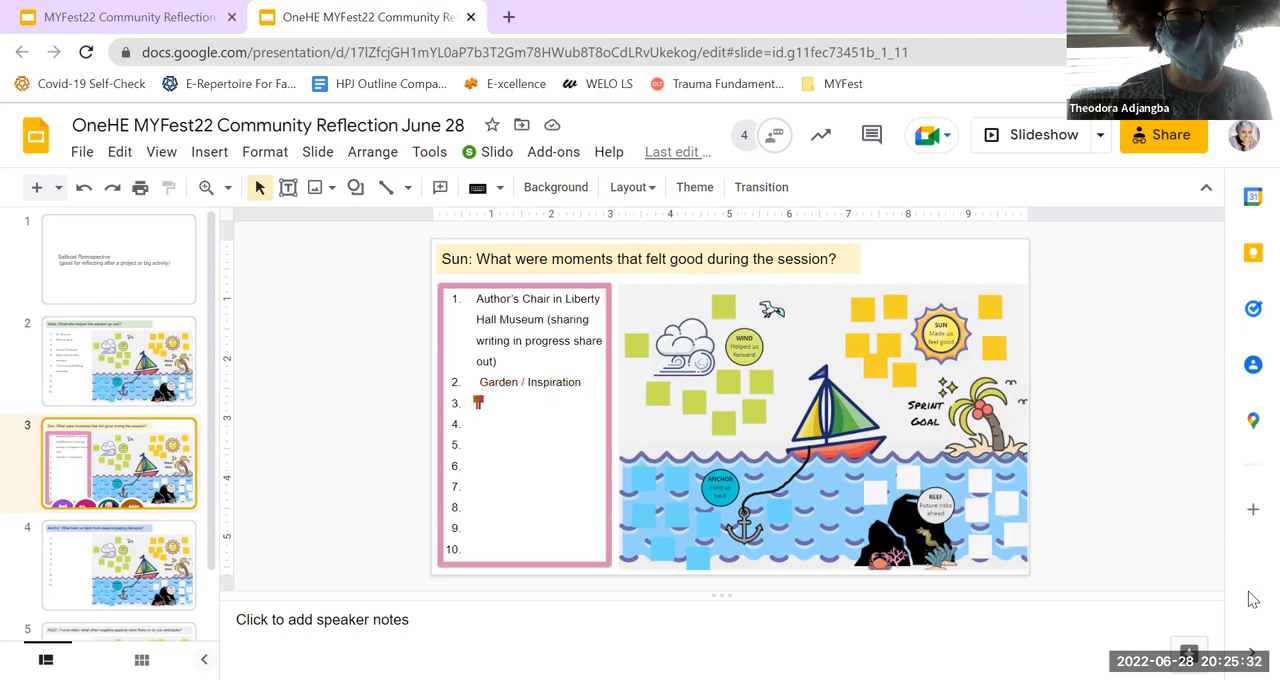
Step: Add 'Listening' as the third Sun item and begin 'Making progress' as the fourth
type("Listening")
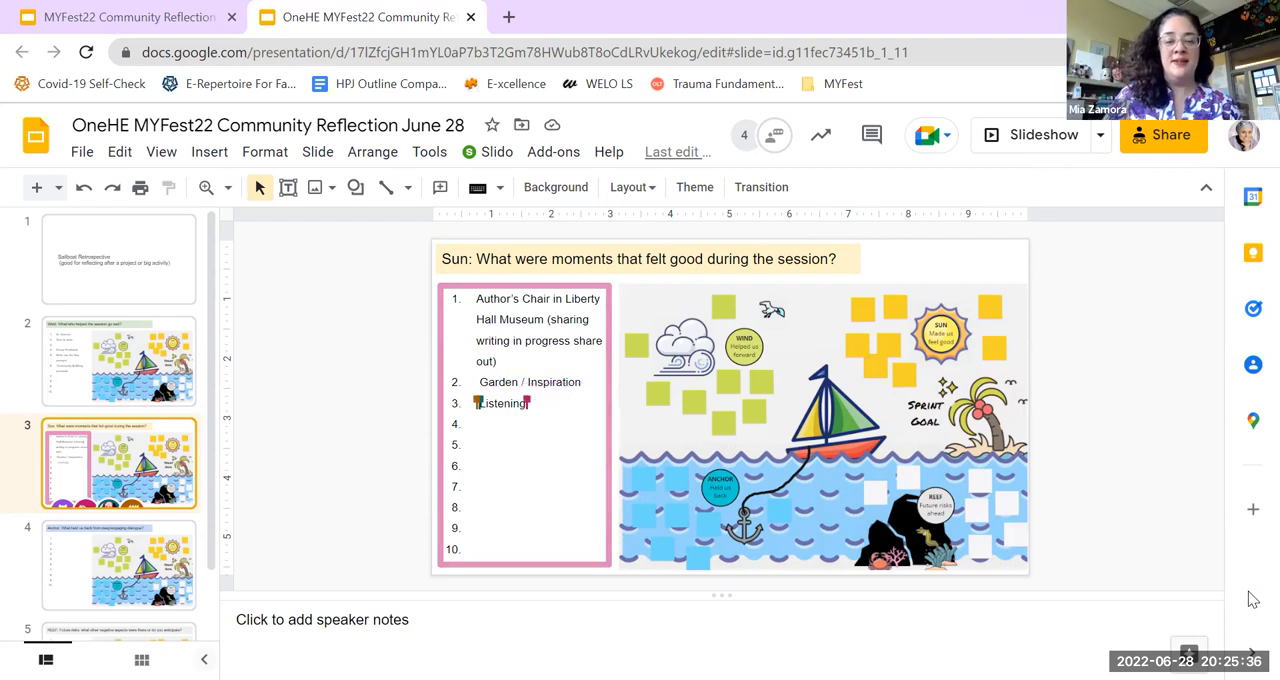
type("Ma")
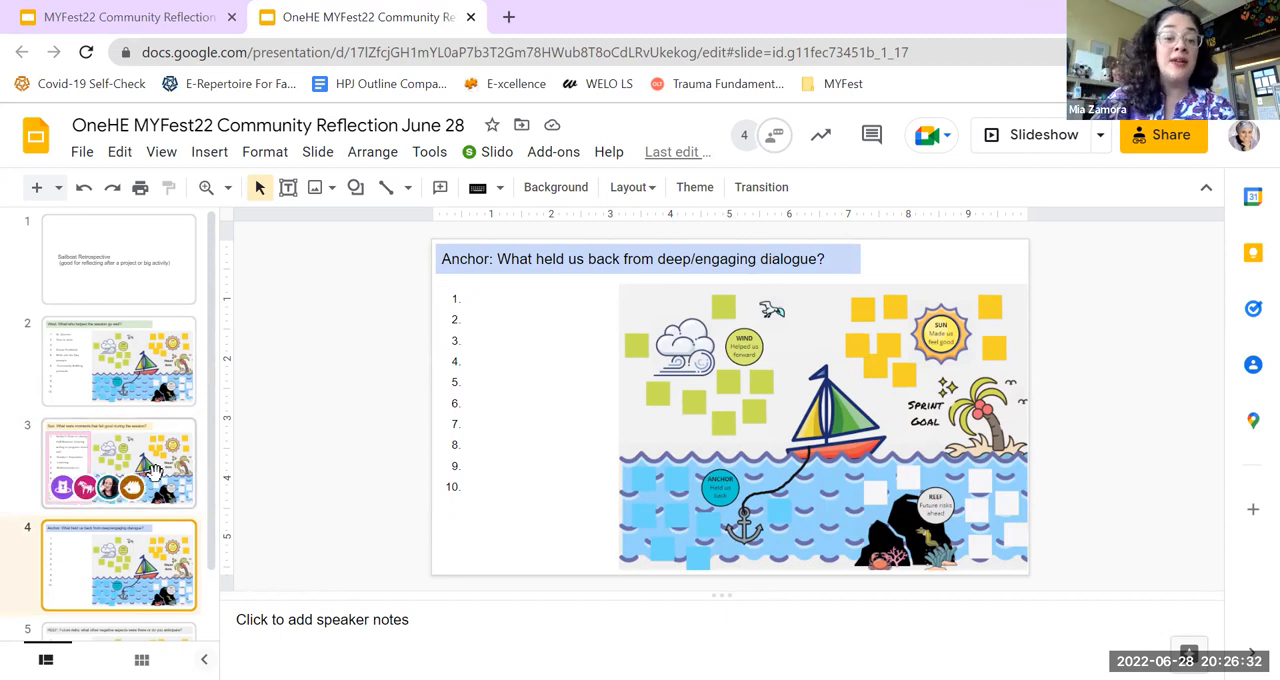
Step: Back on the Sun slide, add 'Co-learning' as the fifth good moment
left_click(120, 463)
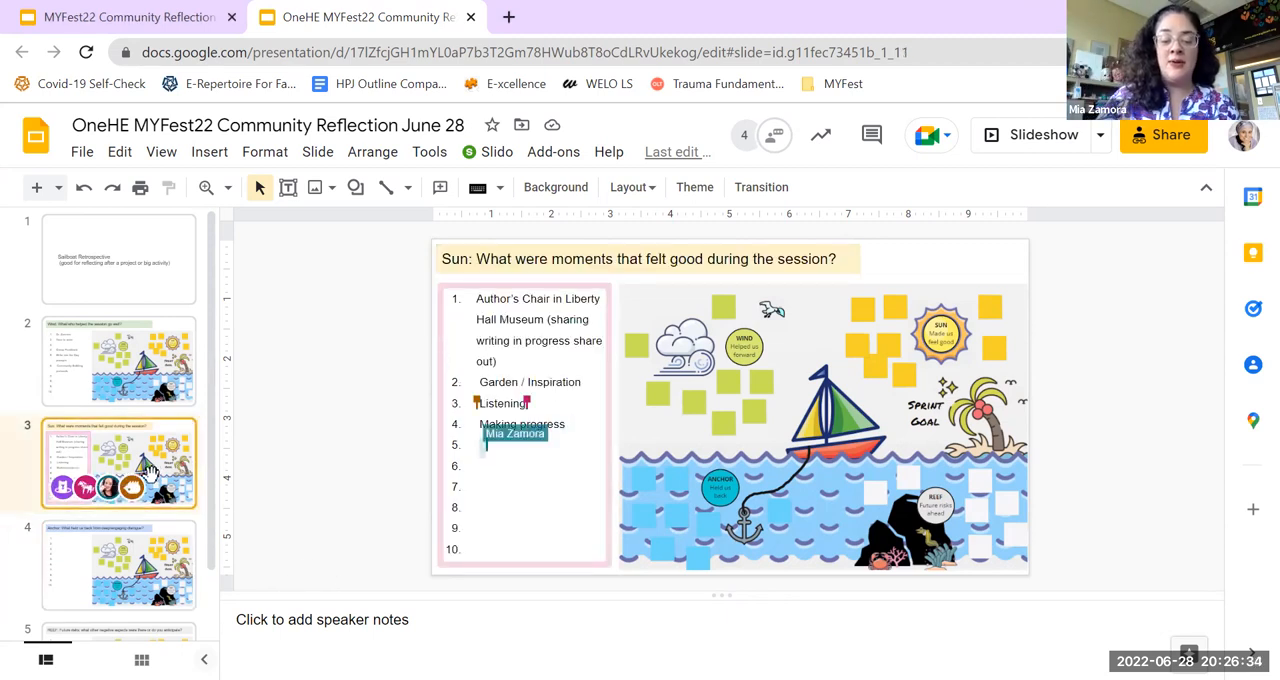
type("Co-learning")
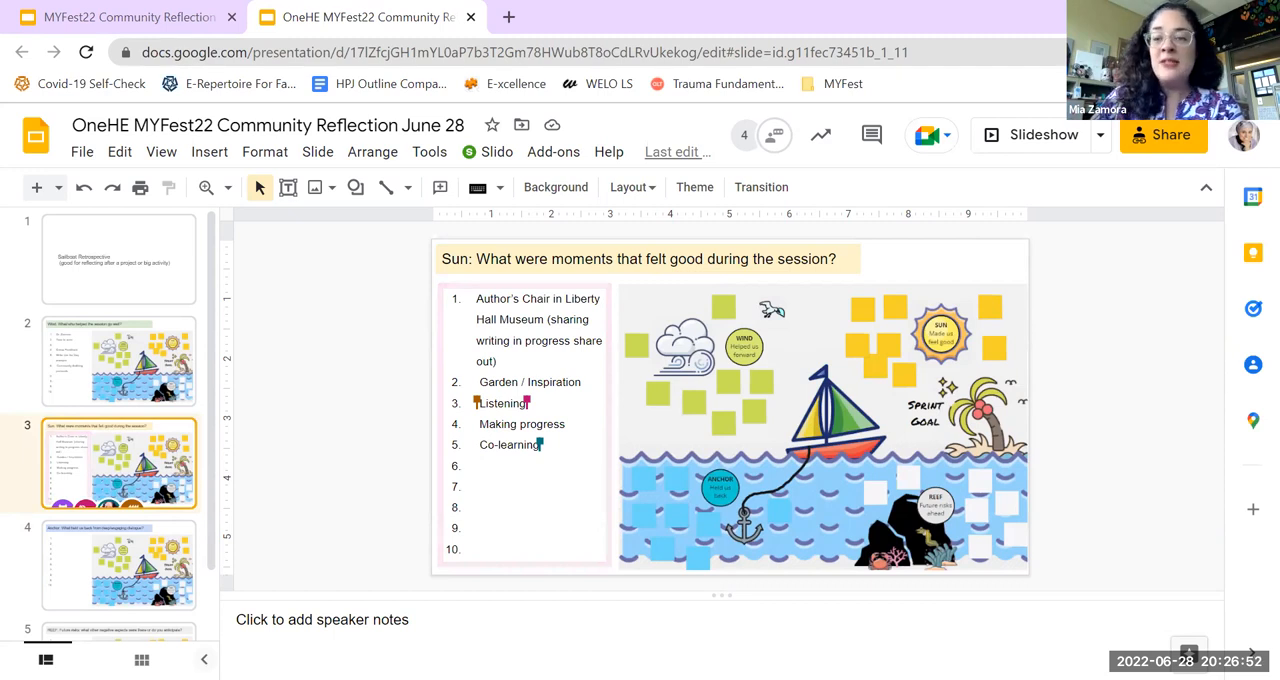
mouse_move(104, 544)
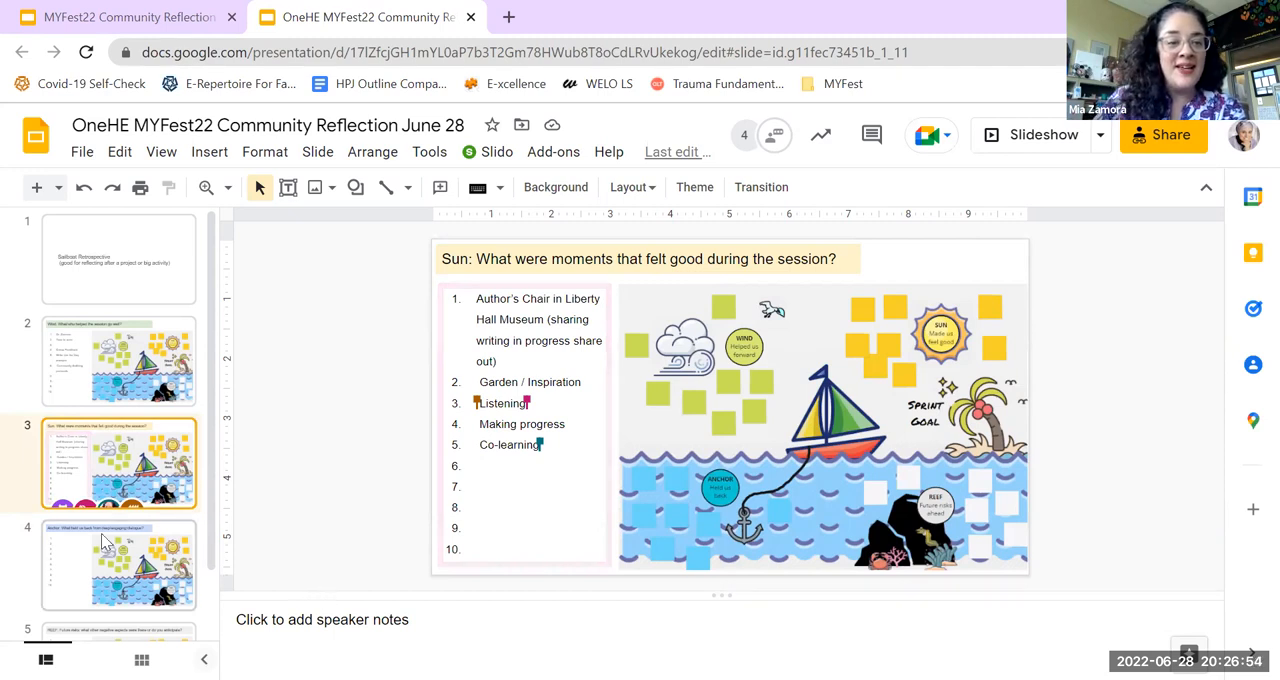
Step: On the Anchor slide, enter 'Self / Life' as the first thing holding the group back
left_click(120, 570)
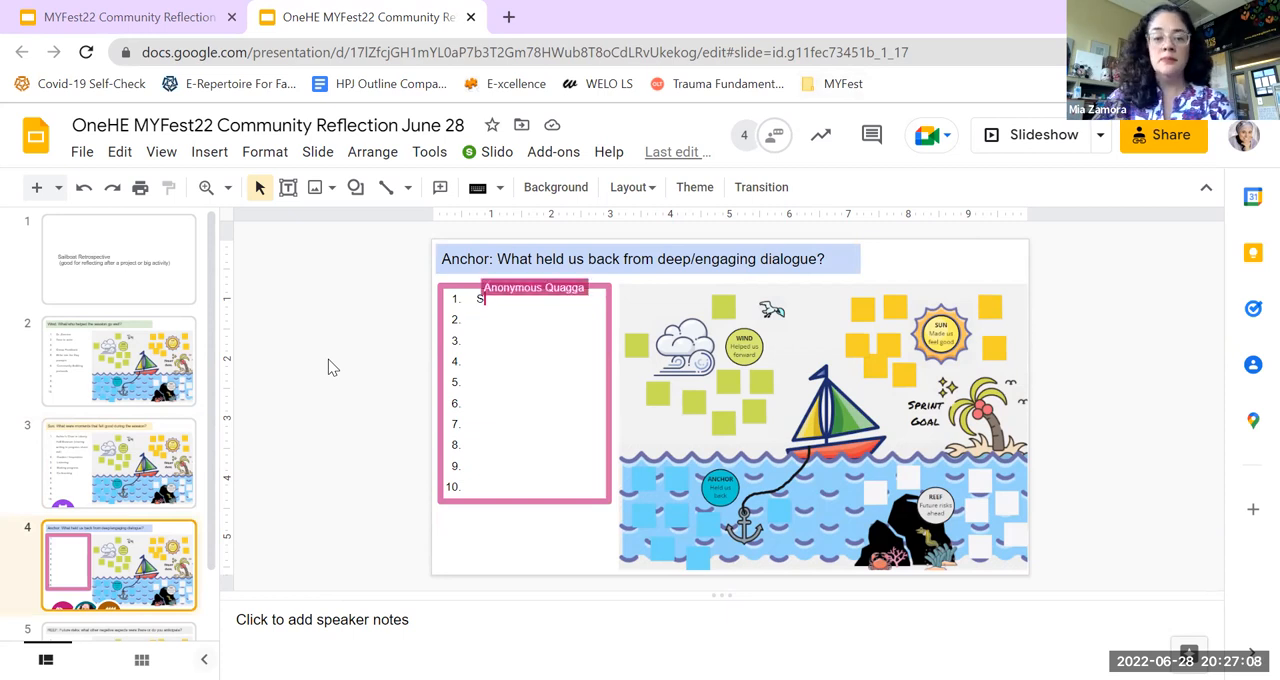
type("Self / Life")
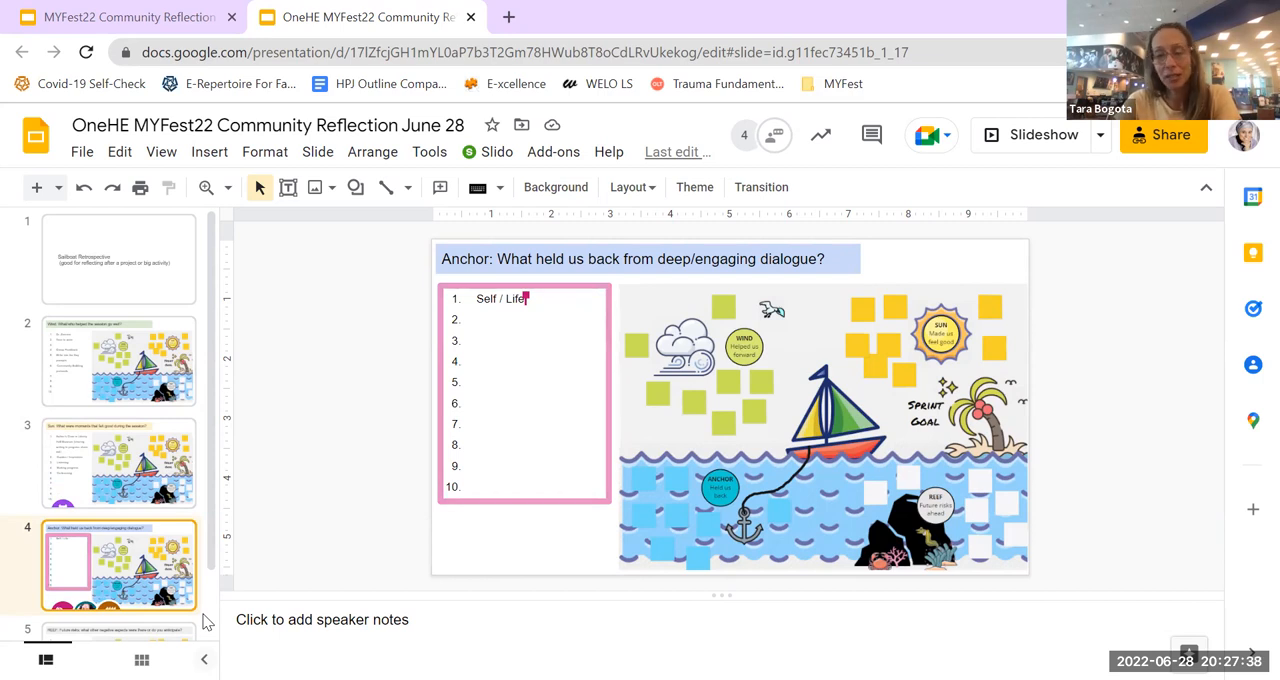
mouse_move(841, 584)
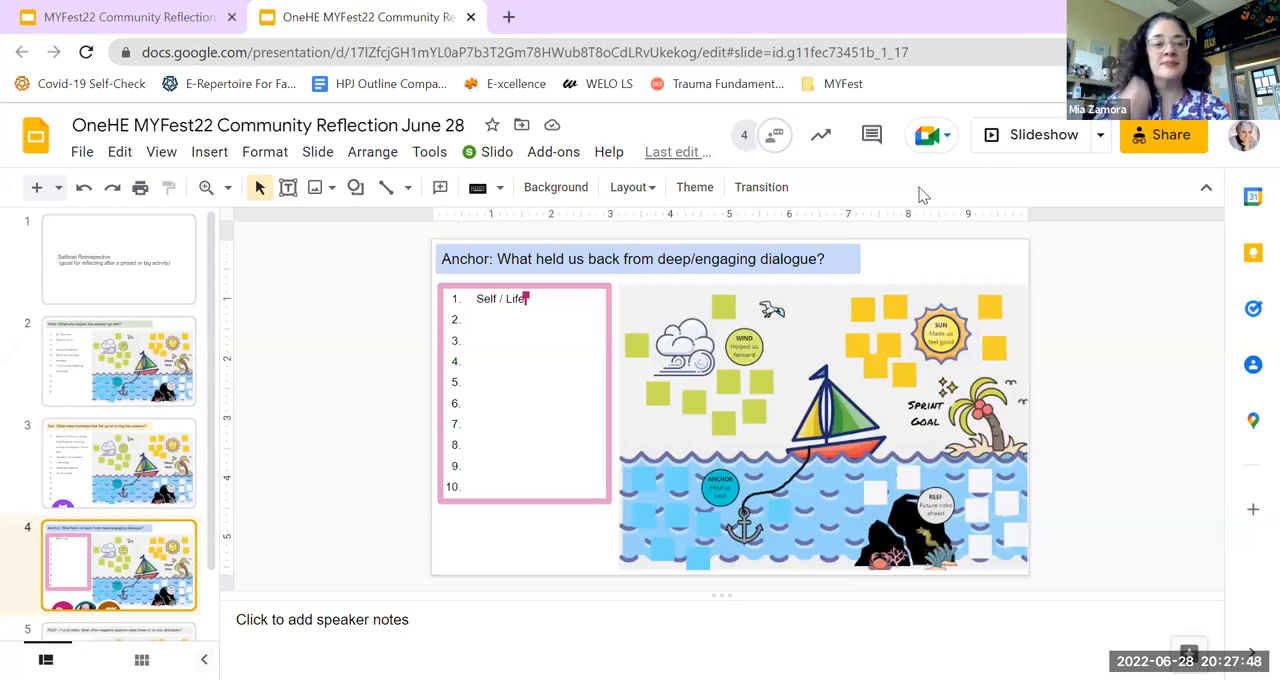
mouse_move(1105, 415)
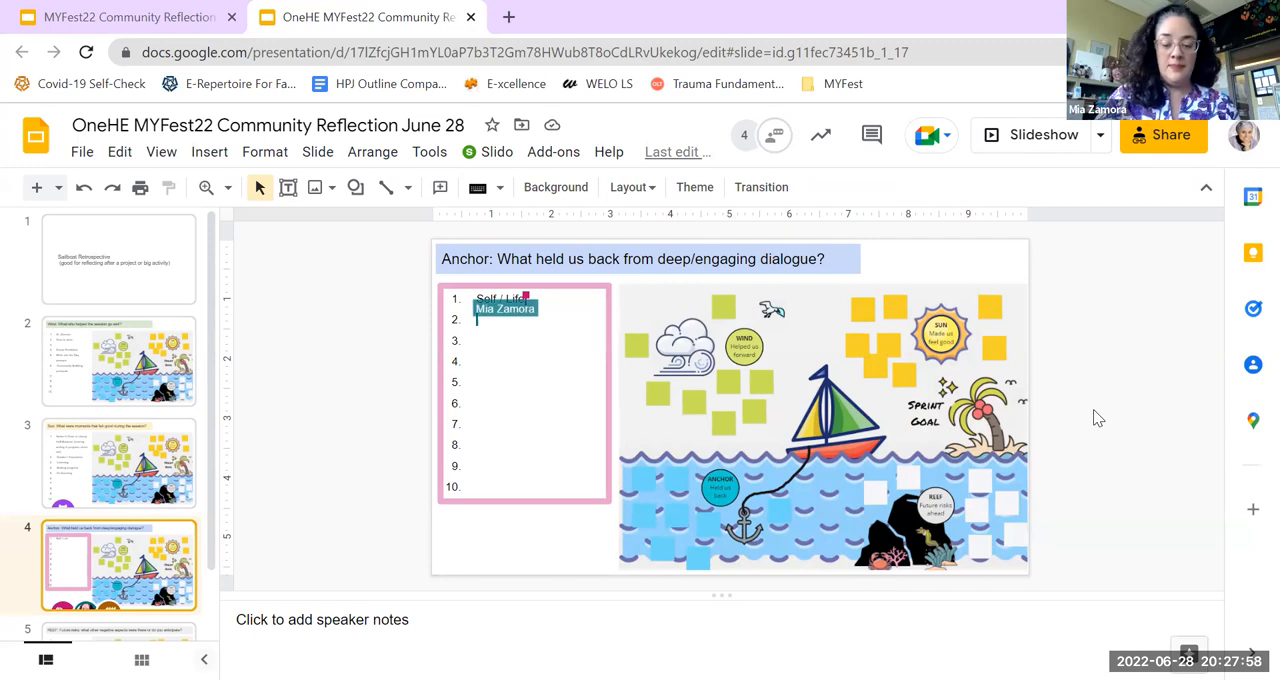
Step: Add 'Being Vulnerable' with 'Vulnerability' beneath it as the second Anchor item
type("Vulnerable")
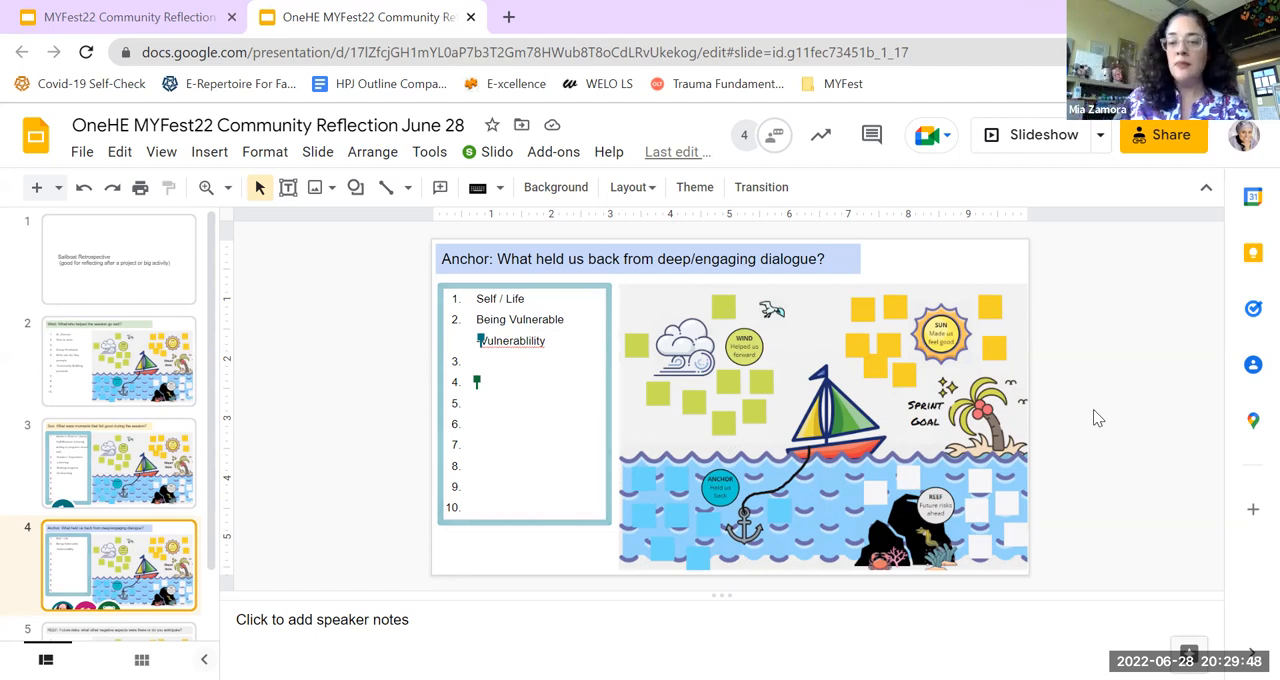
Step: Complete the third Anchor item as 'Perfectionism/Unreasonable expectations'
type("Anonymous Wolverine")
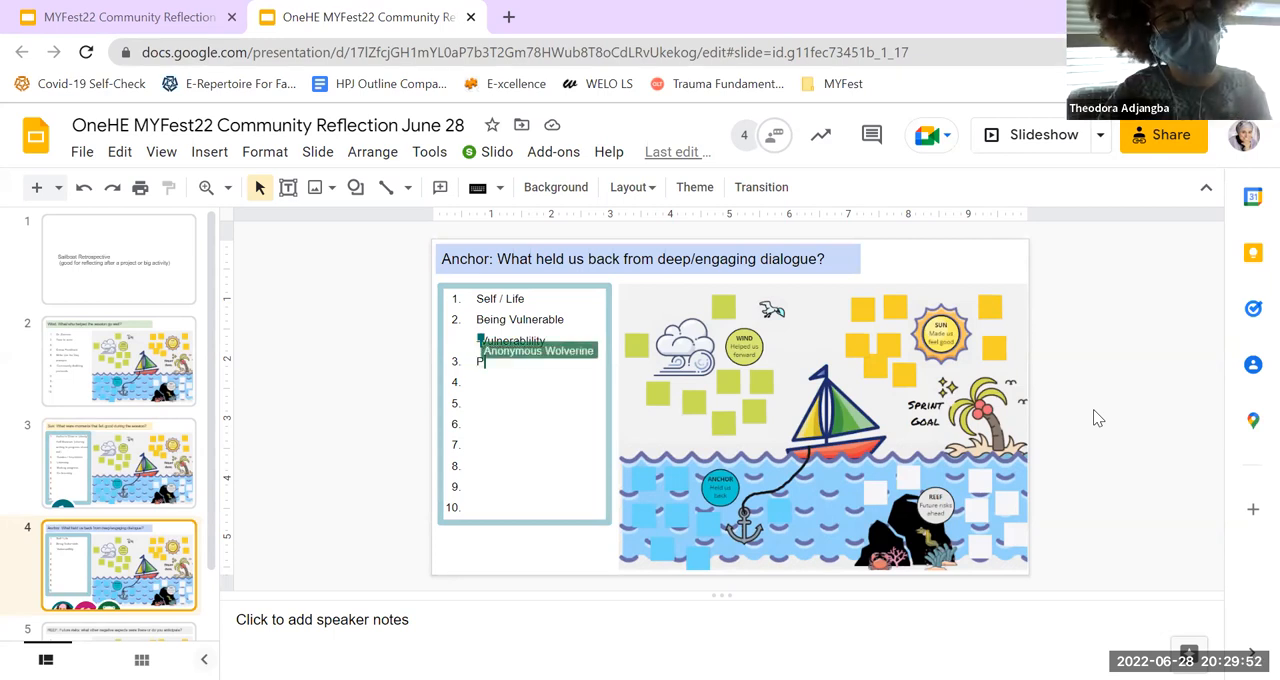
type("Perfectionism")
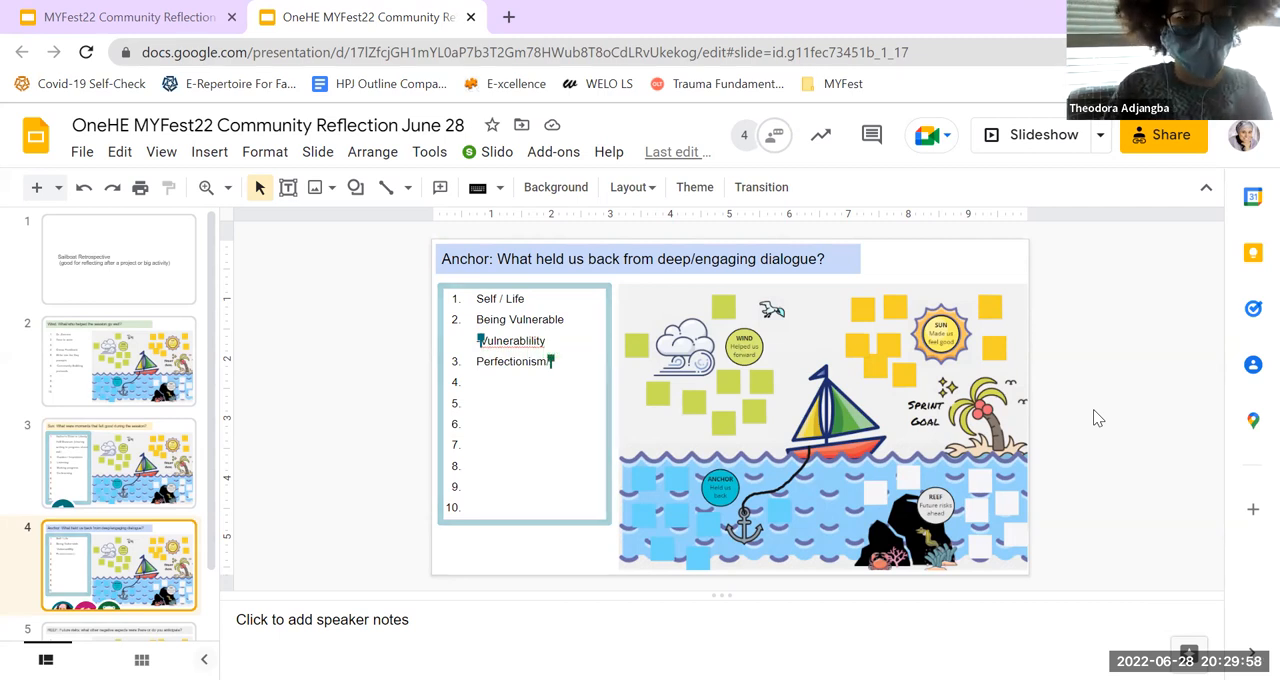
type("/Unreasonabl")
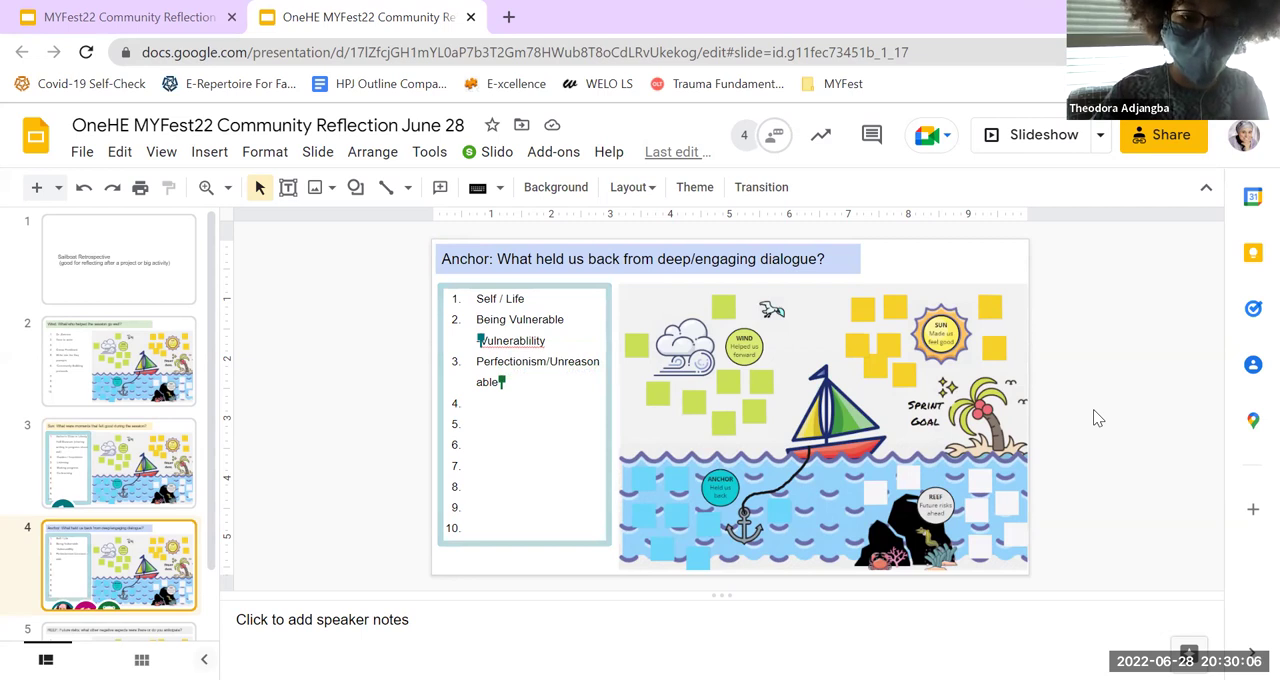
type("expectations")
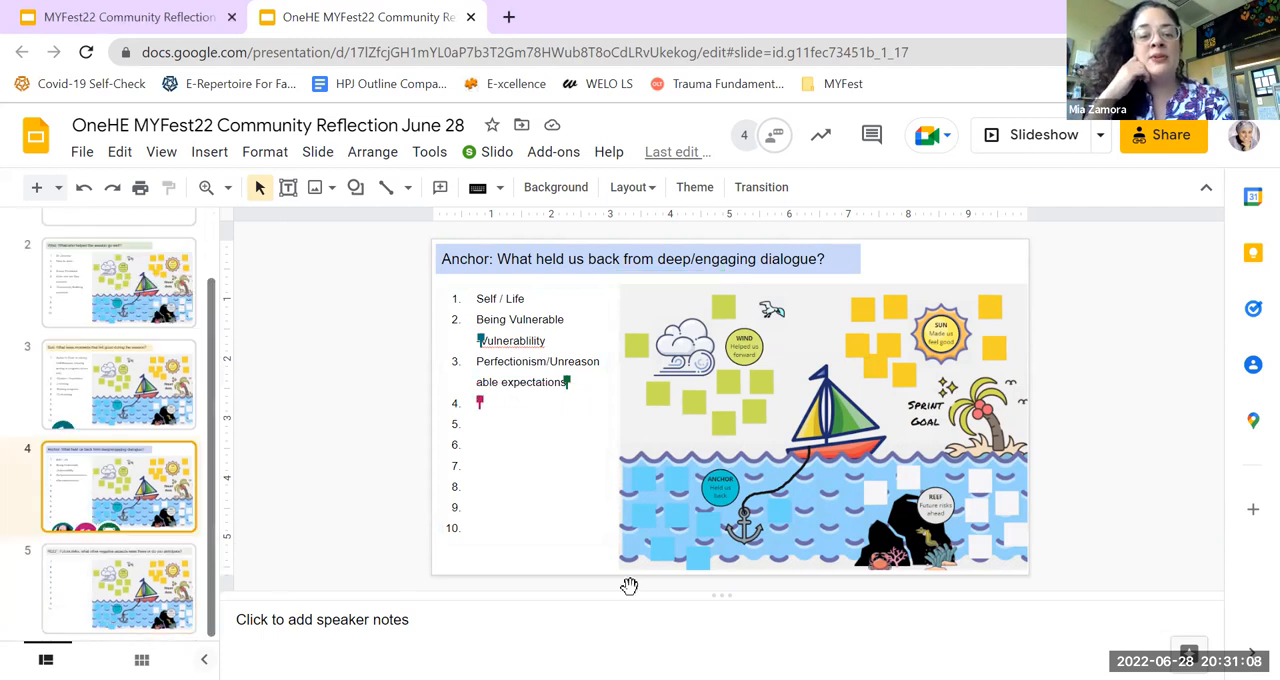
Step: Begin a fourth Anchor item 'Not good en...' before moving to the Reef slide
type("Not good en")
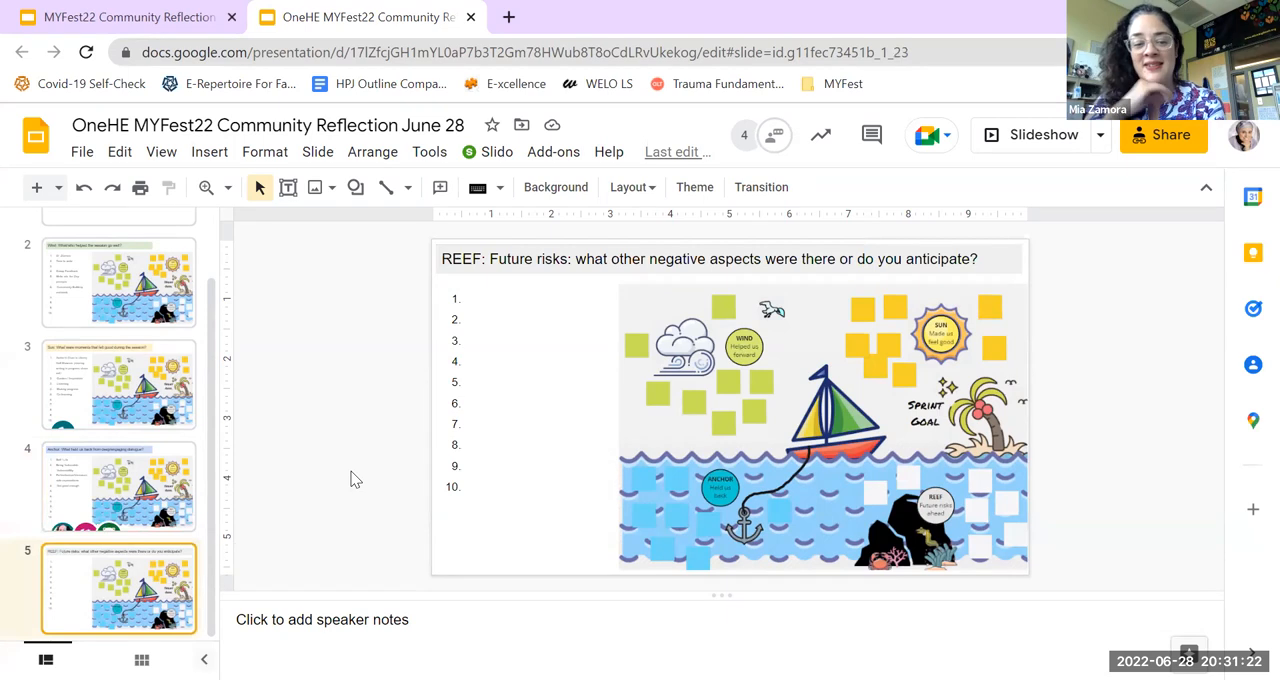
mouse_move(322, 525)
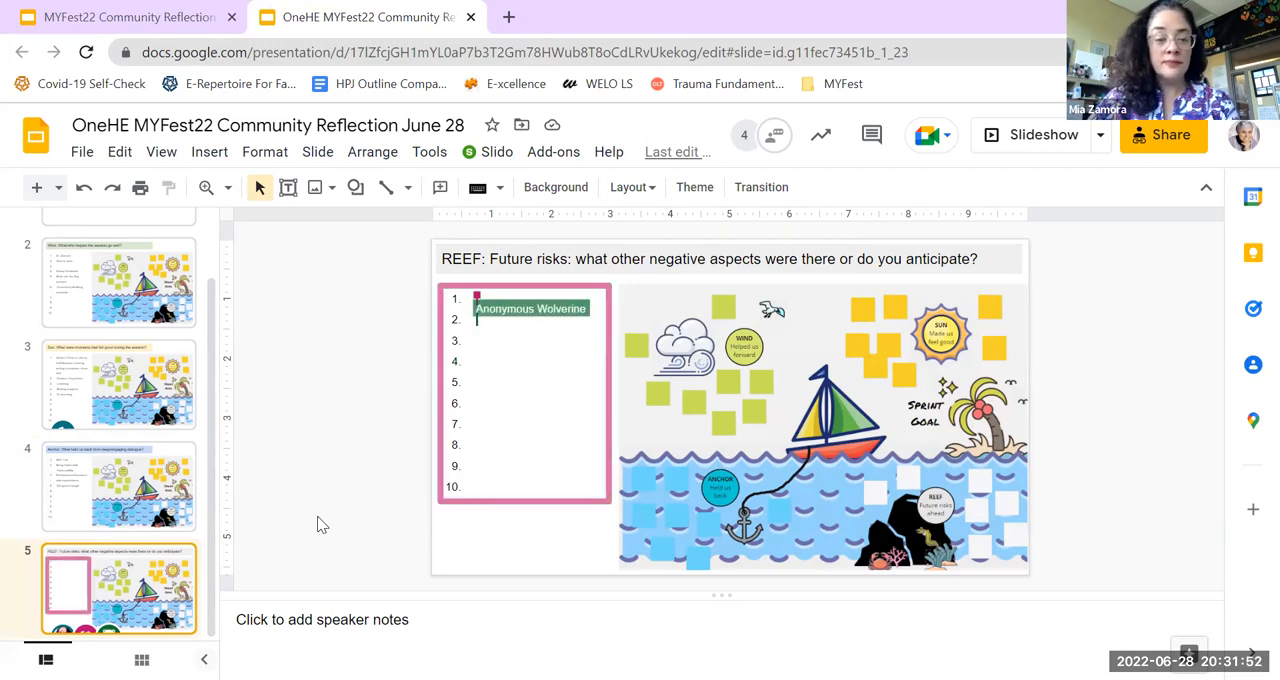
Step: Enter 'Time Management/Self regulation' as the second Reef future risk
type("Time")
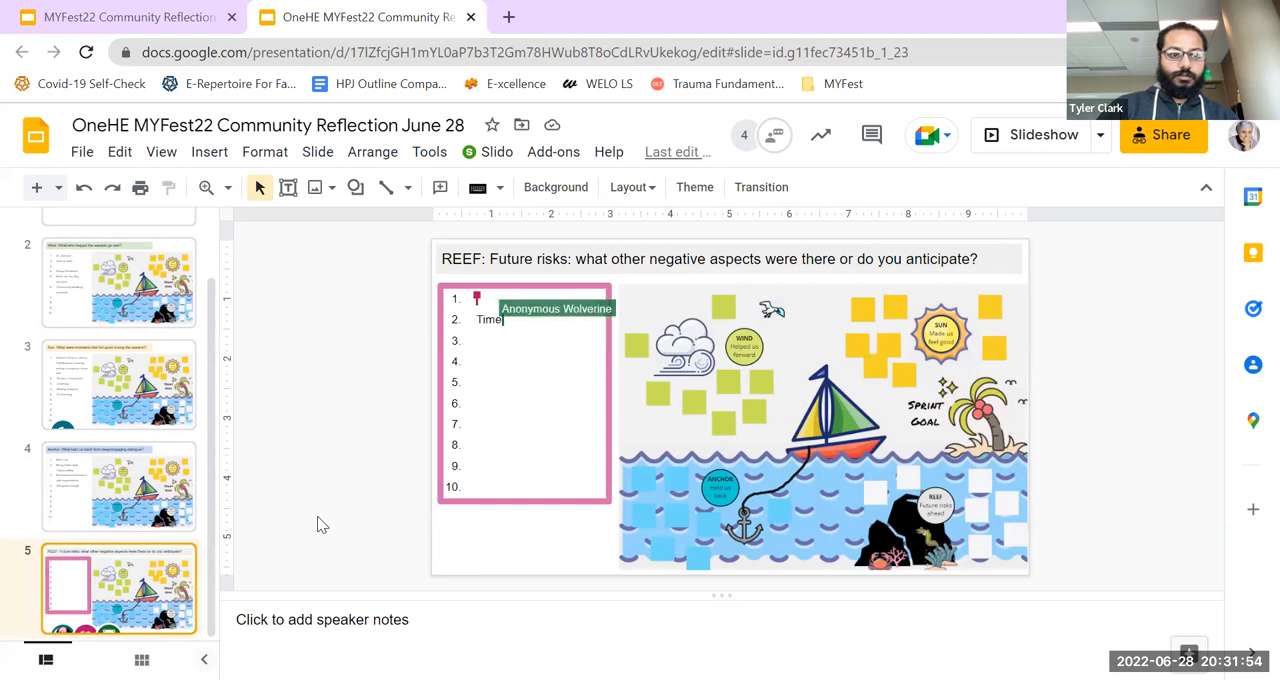
type("Management/Self regulation")
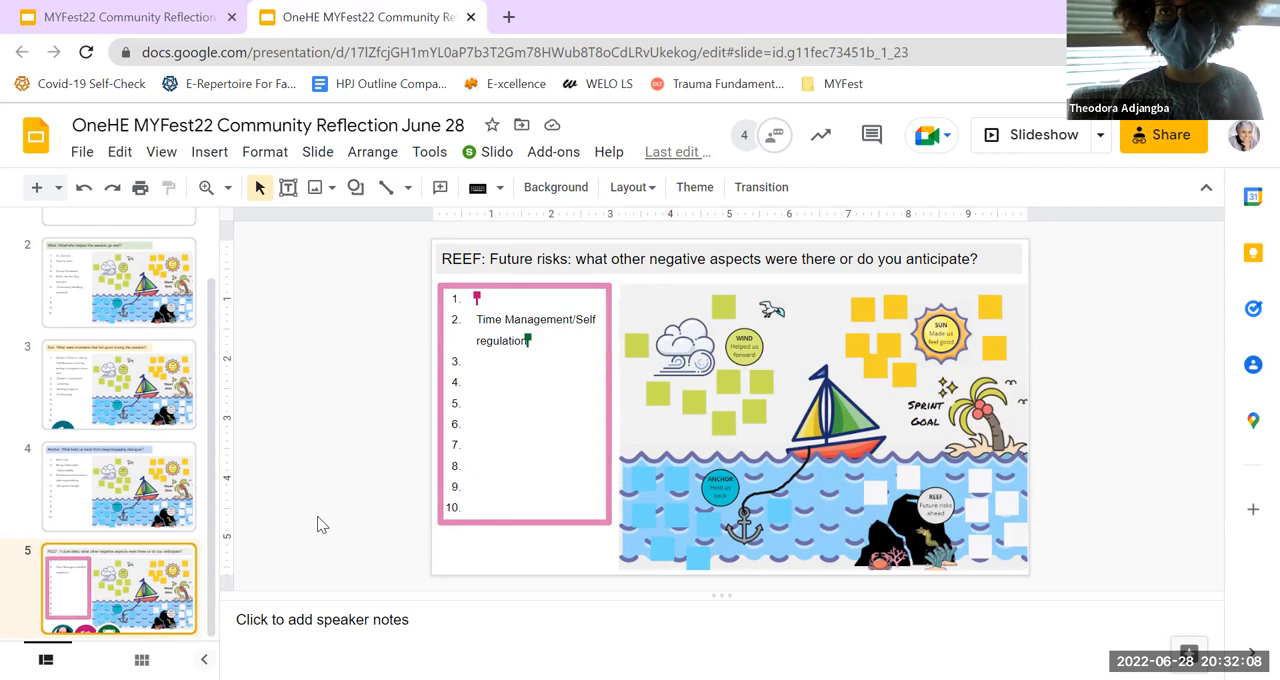
mouse_move(545, 556)
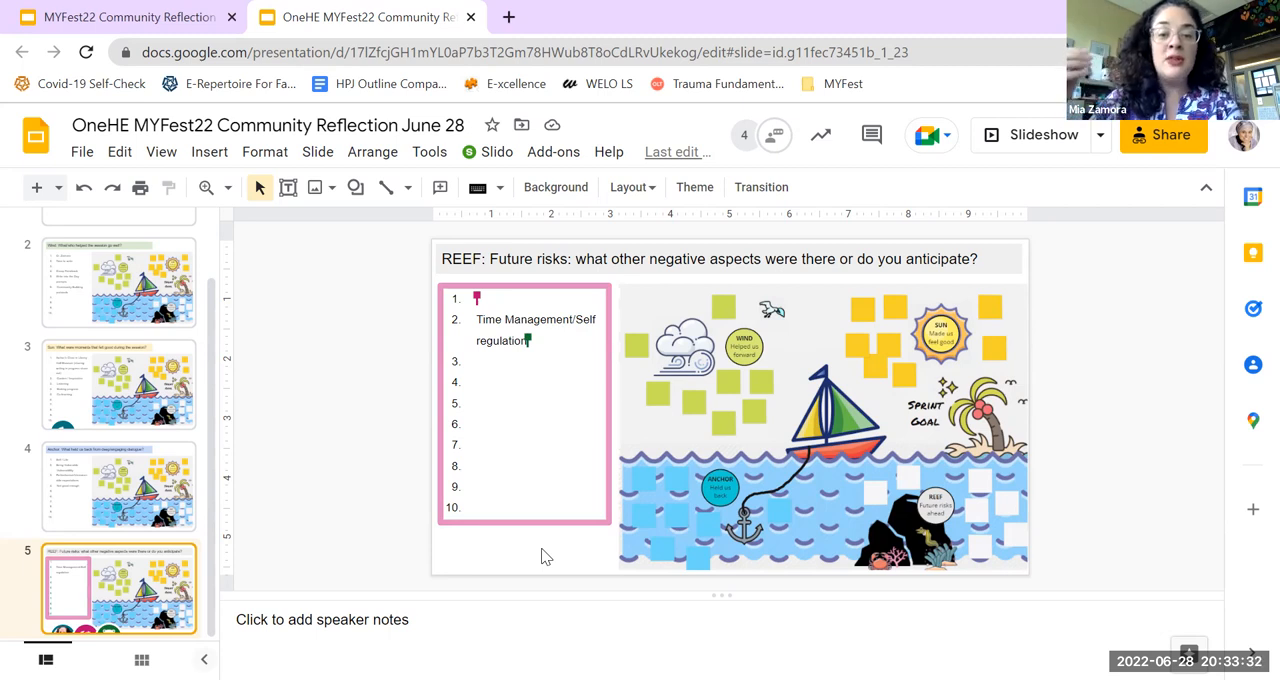
mouse_move(347, 533)
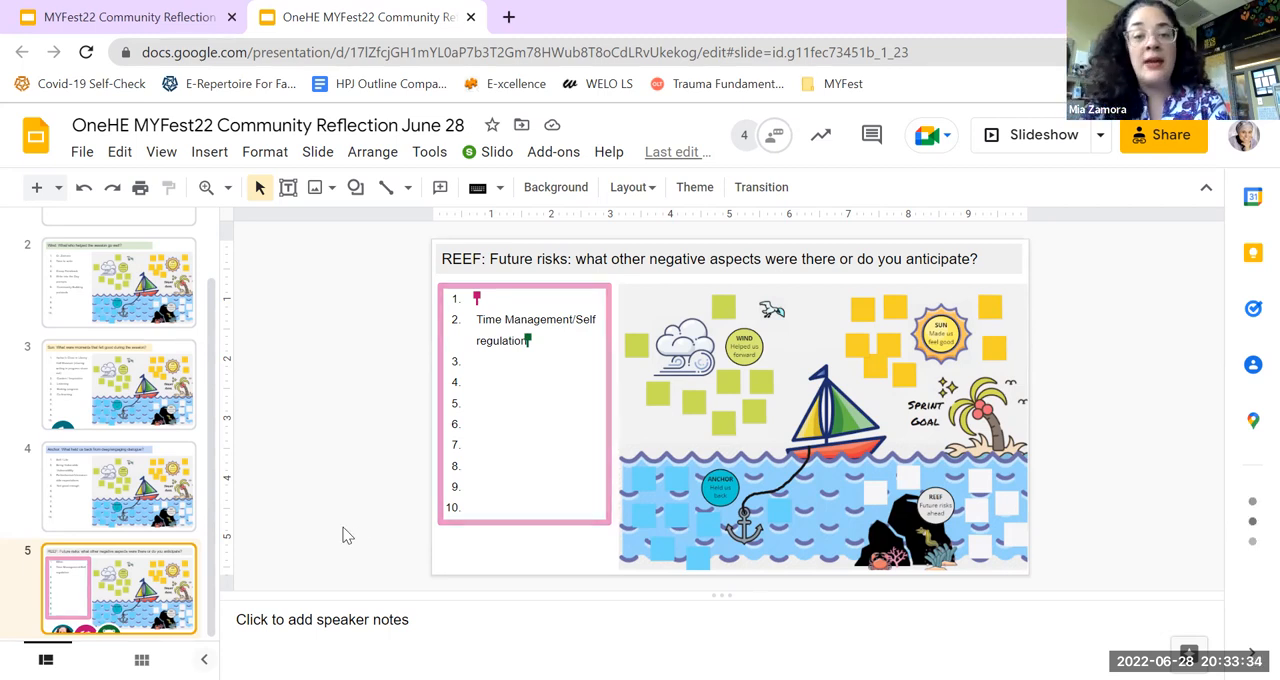
Step: Make 'Doubt / What ifs' the first Reef risk and start a third entry with 'La'
type("Doubt / What ifs")
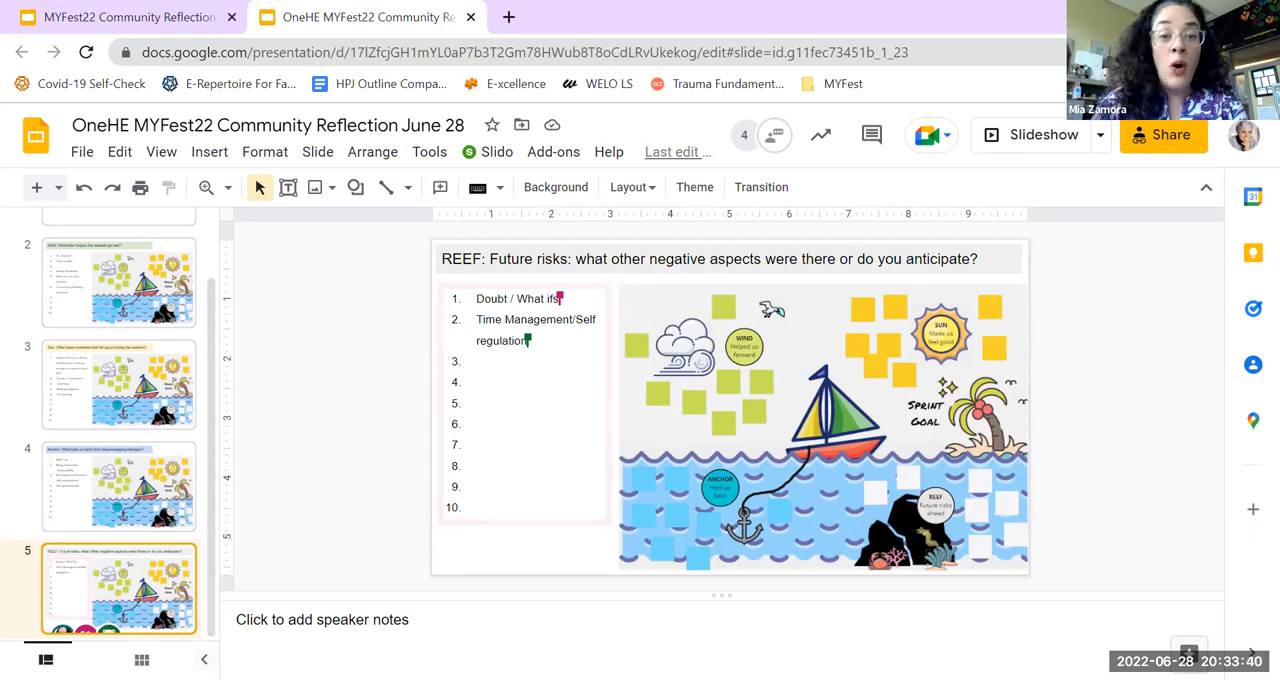
mouse_move(1023, 228)
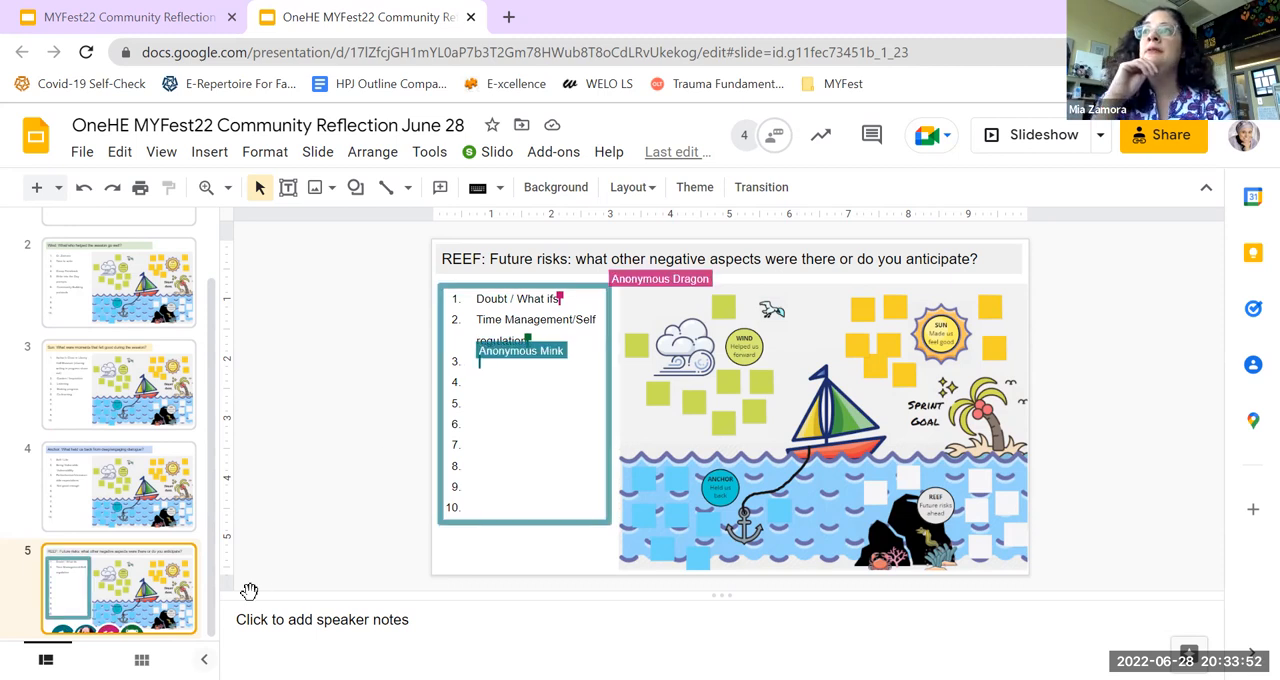
type("La")
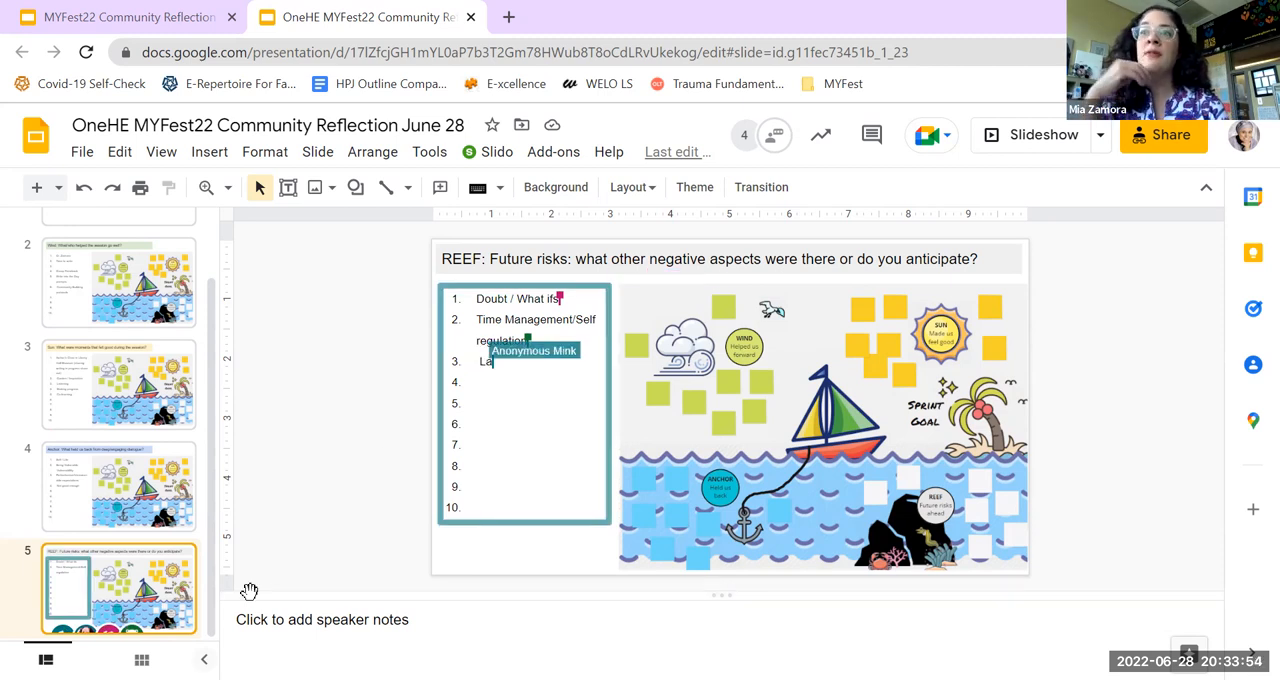